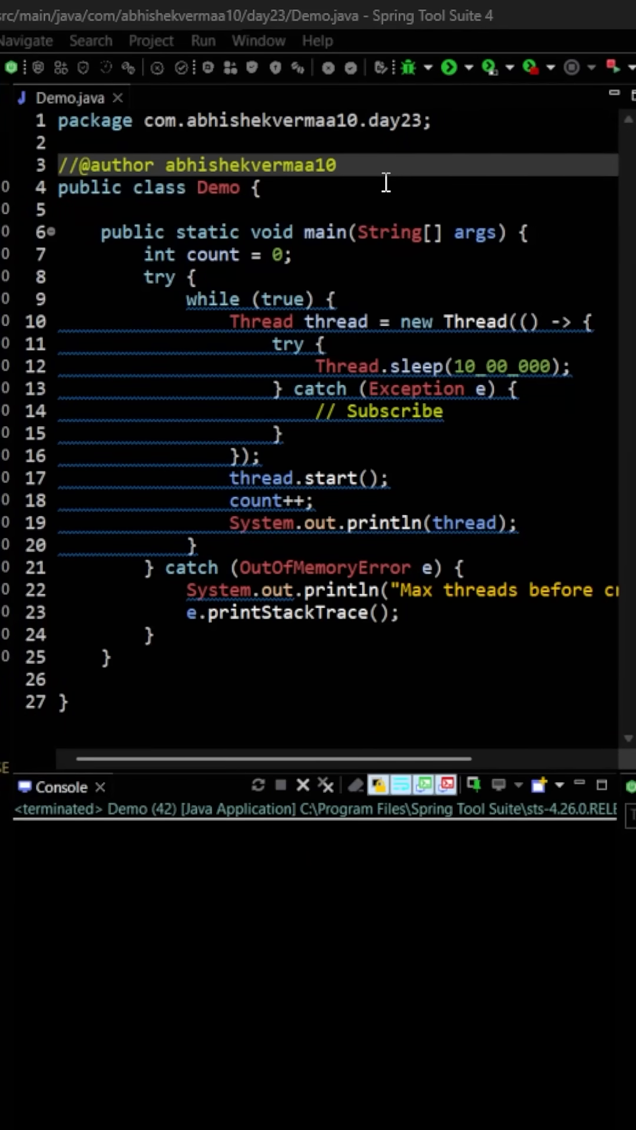
mouse_move(372, 256)
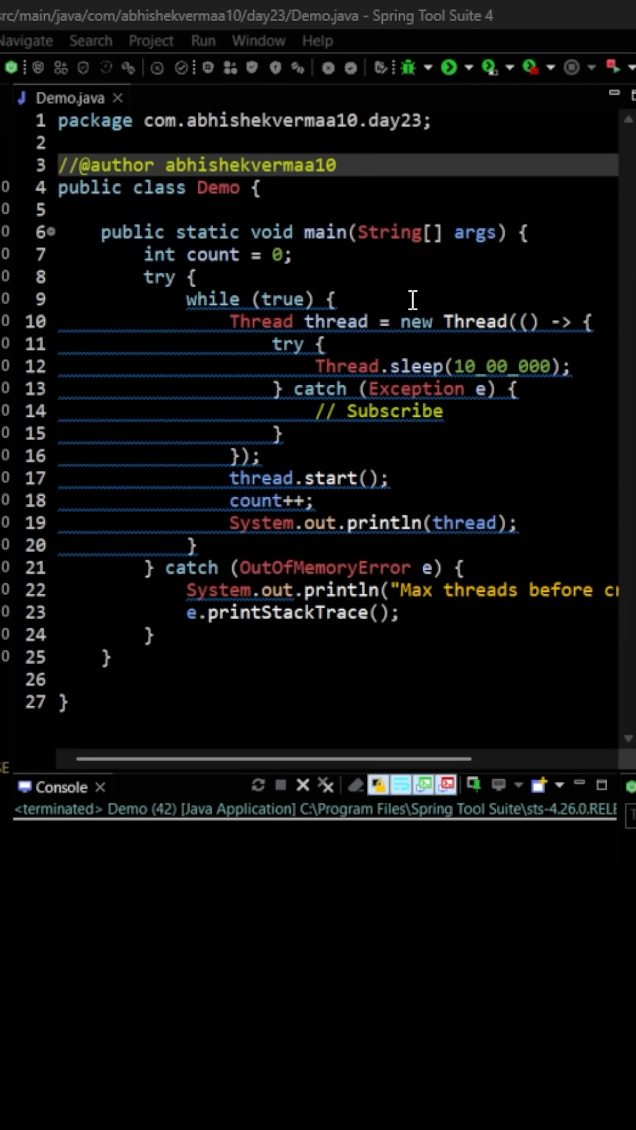
mouse_move(435, 342)
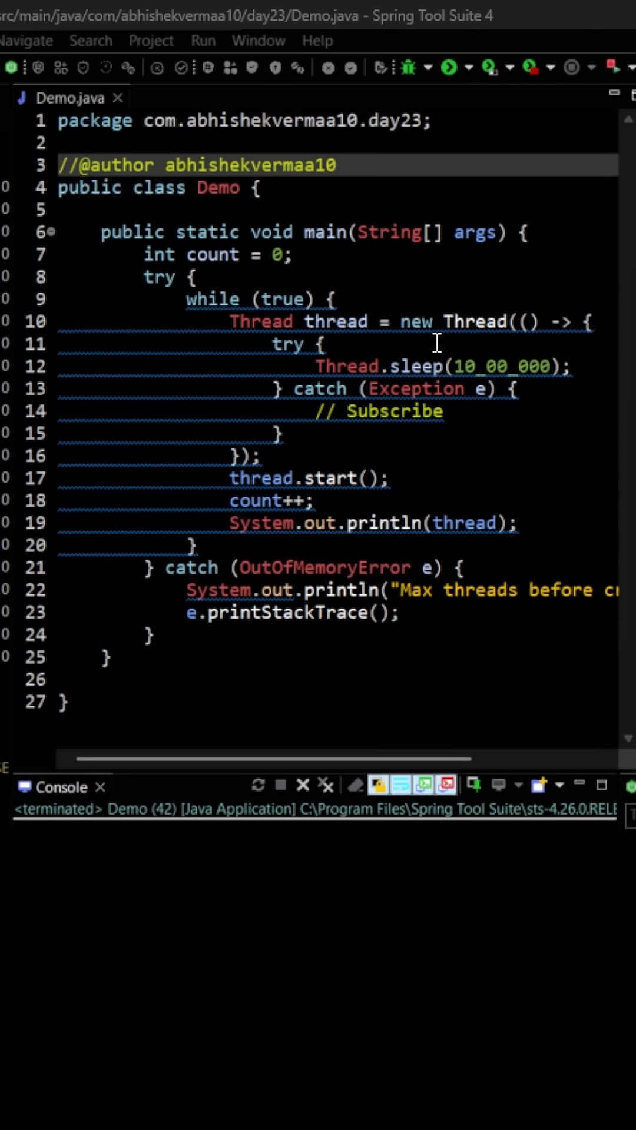
mouse_move(451, 330)
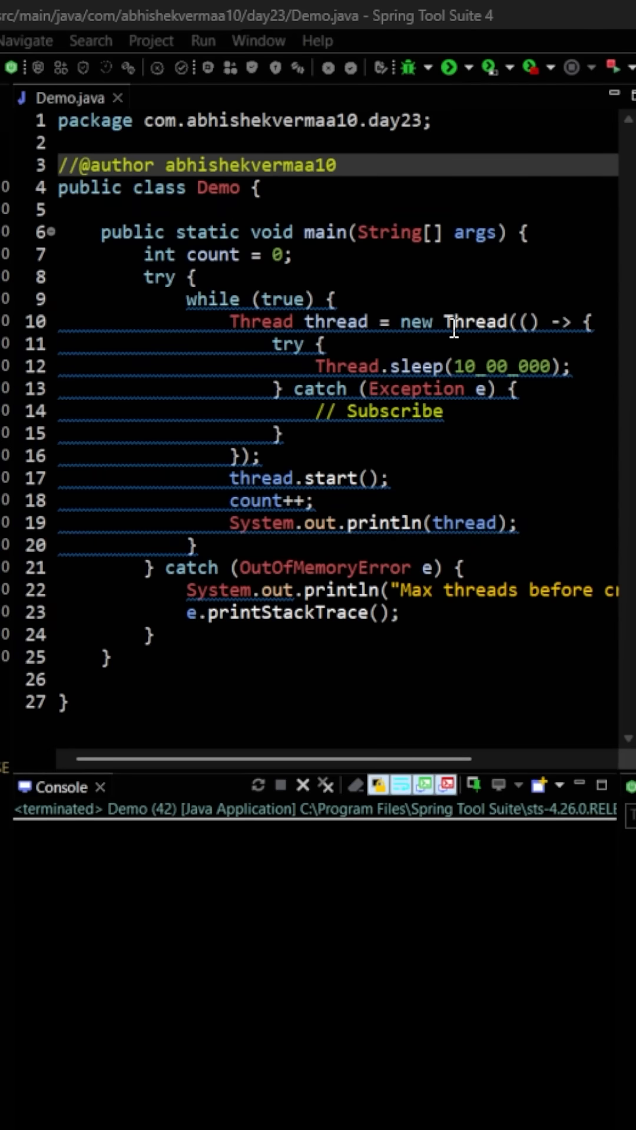
mouse_move(532, 401)
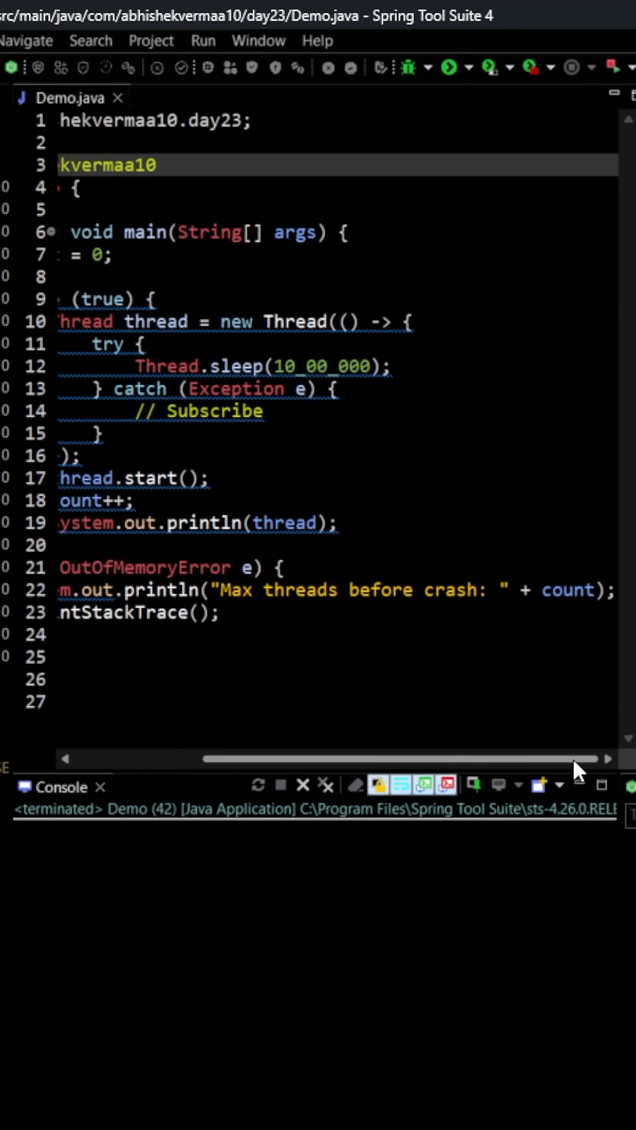
- Show the Memory performance view in Task Manager, at 9.4 of 15.8 GB in use
scroll(left, 3)
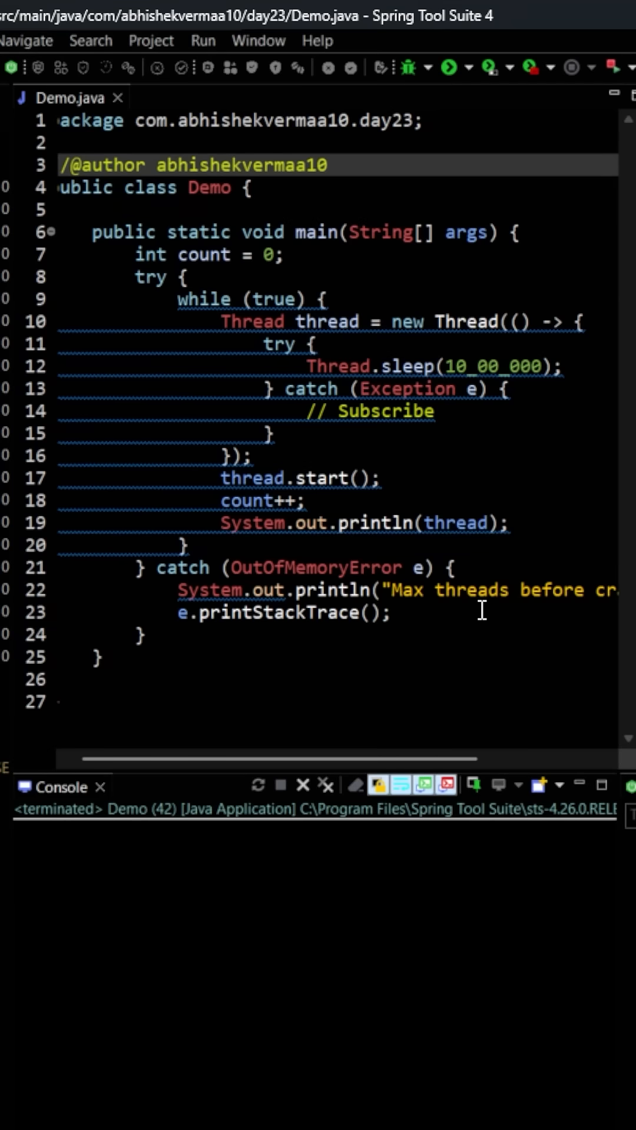
click(329, 165)
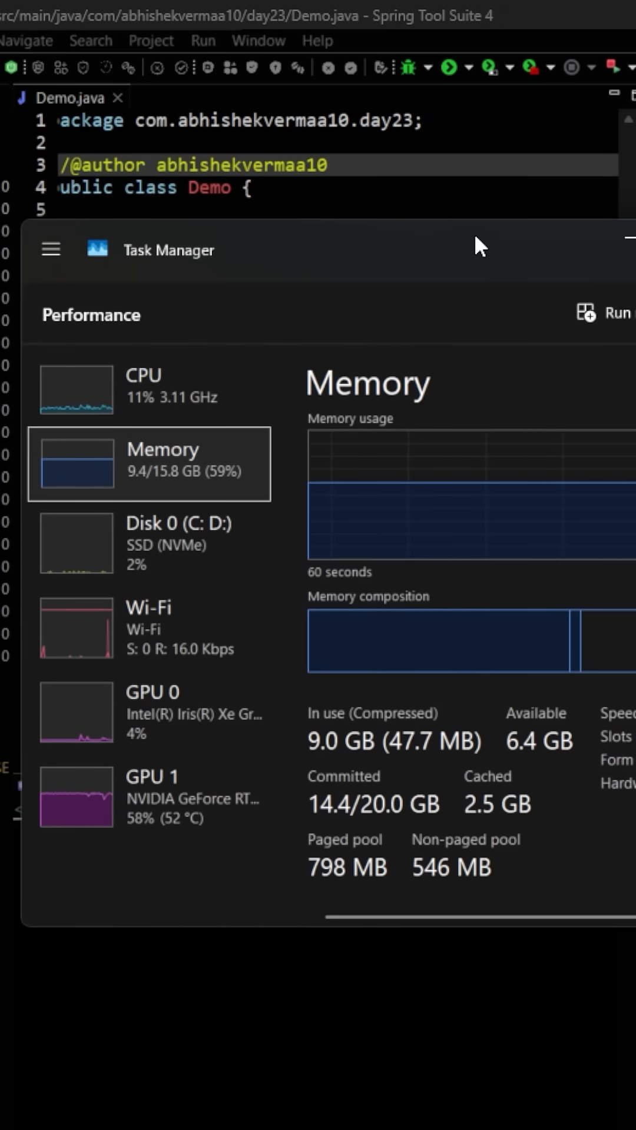
mouse_move(422, 292)
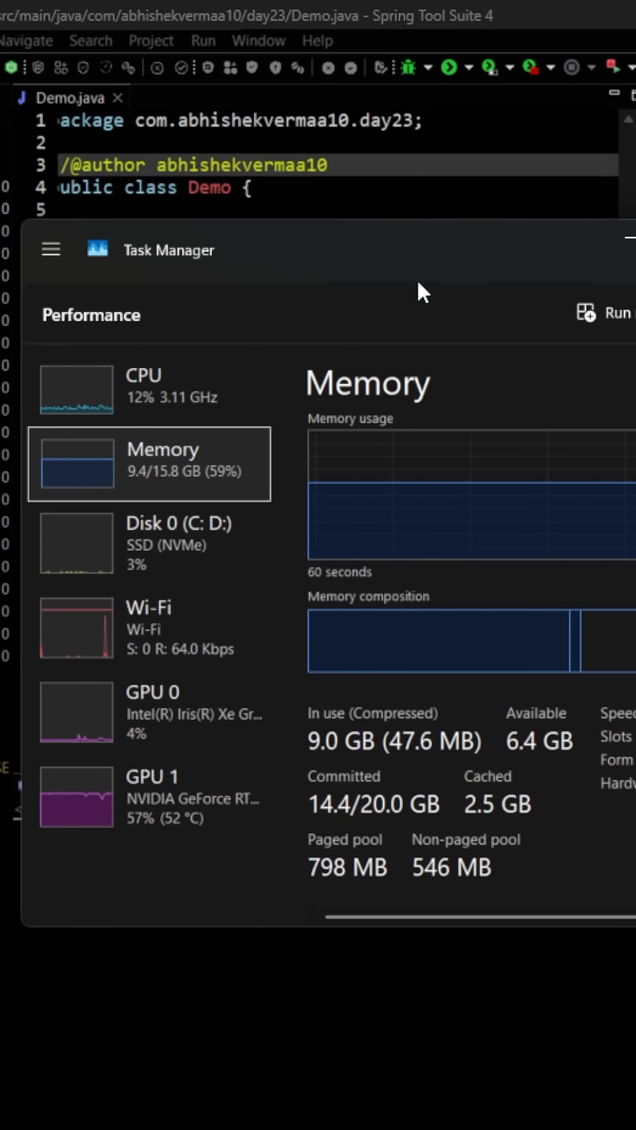
mouse_move(152, 512)
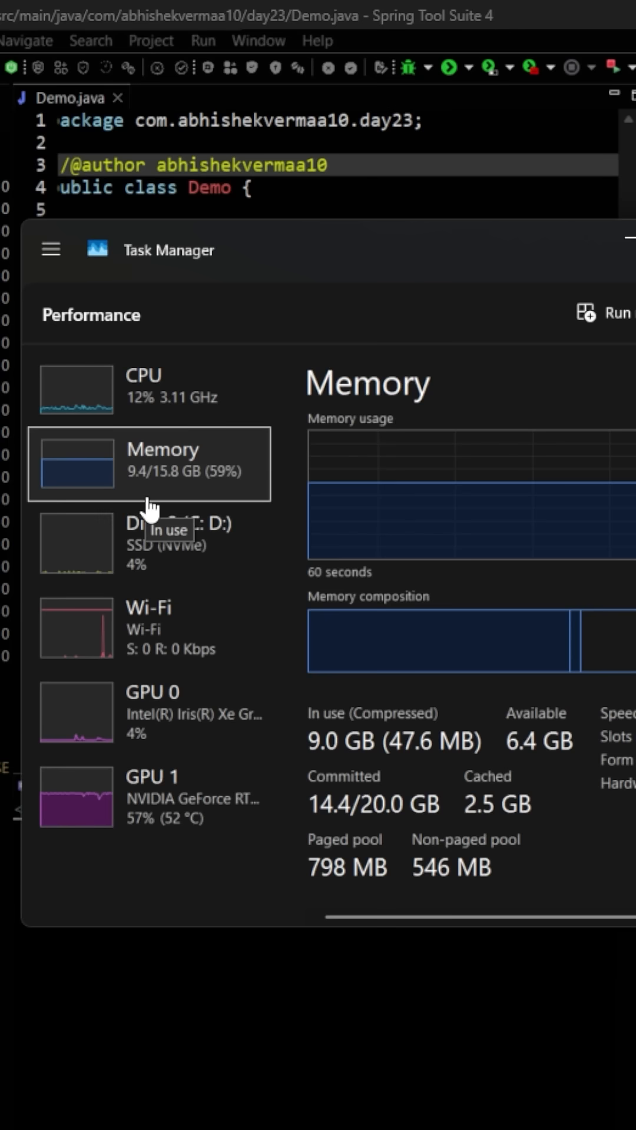
mouse_move(214, 378)
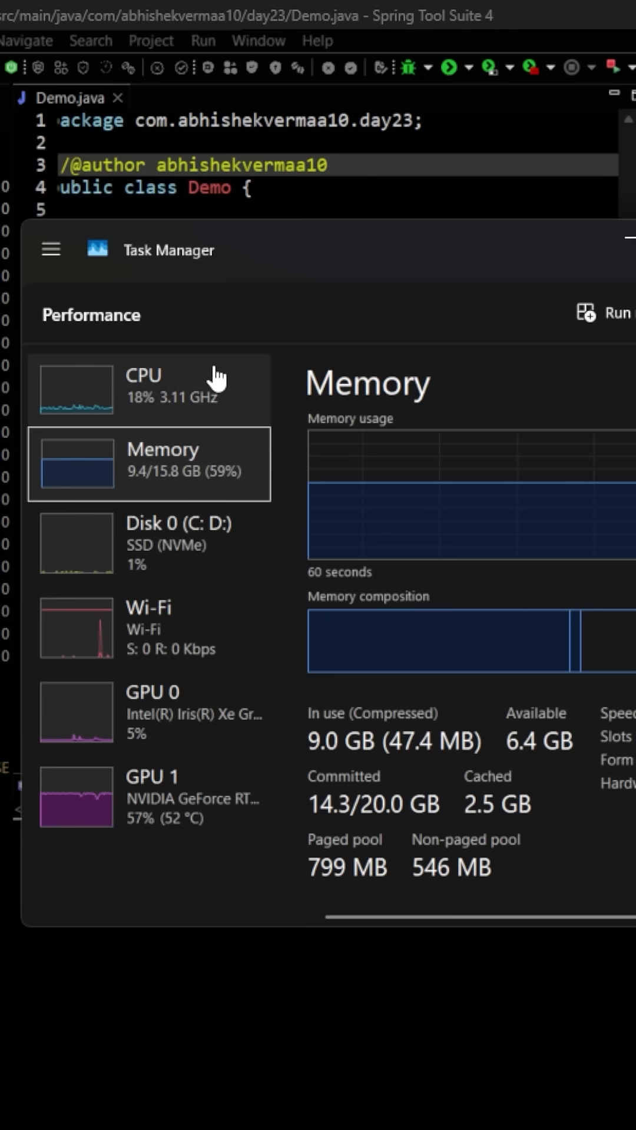
mouse_move(152, 414)
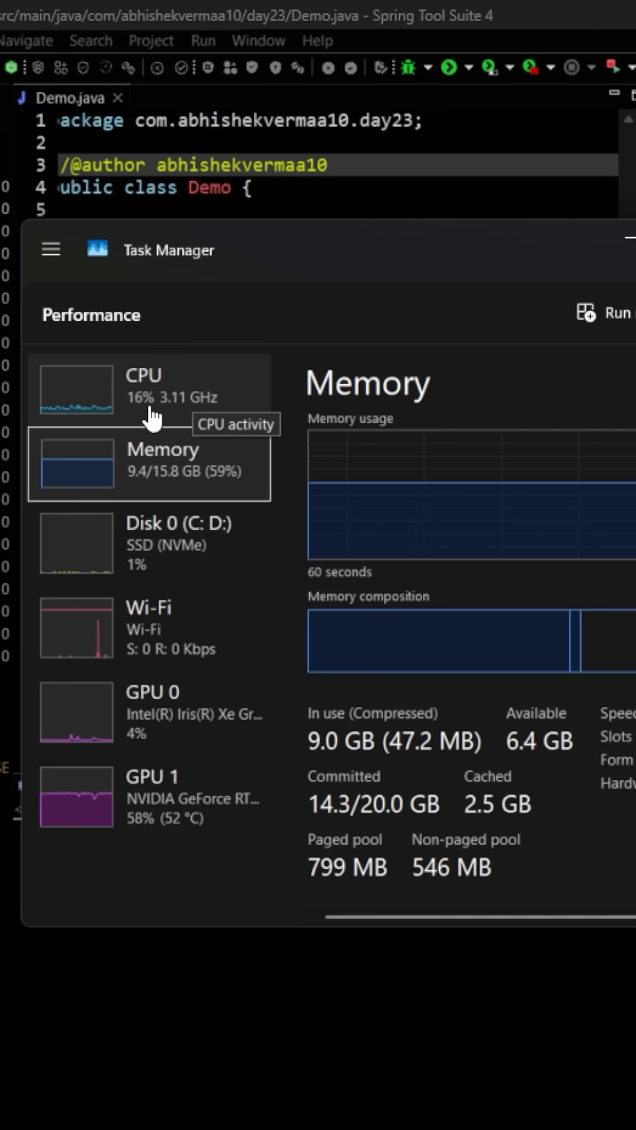
mouse_move(381, 271)
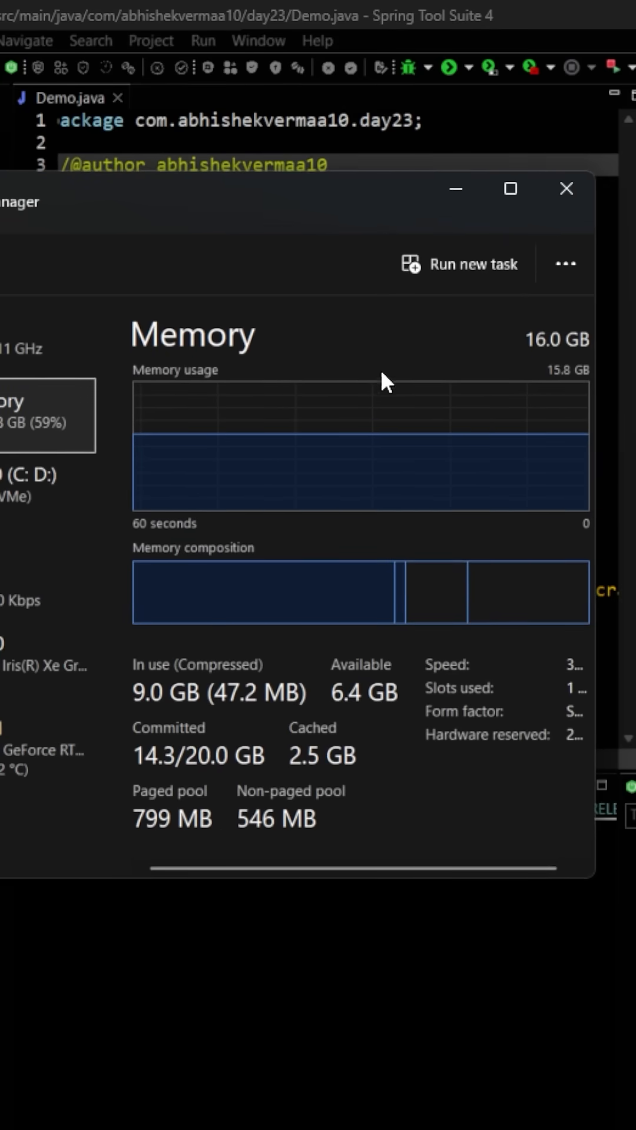
mouse_move(384, 467)
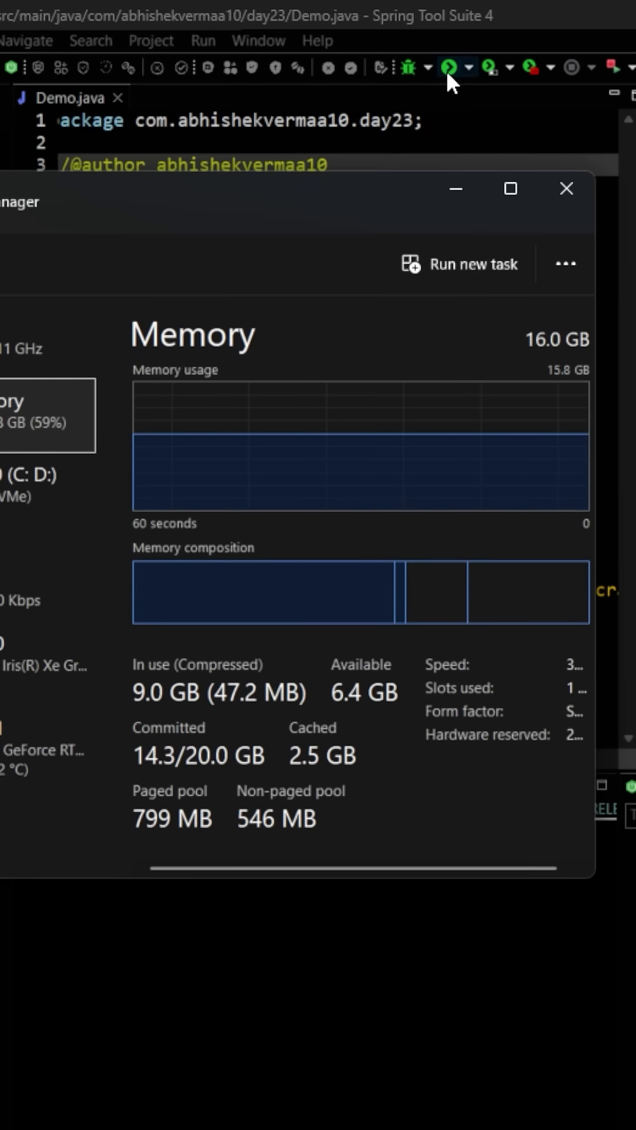
- Run the thread-spawning Demo program and watch memory climb past 13 GB
click(566, 189)
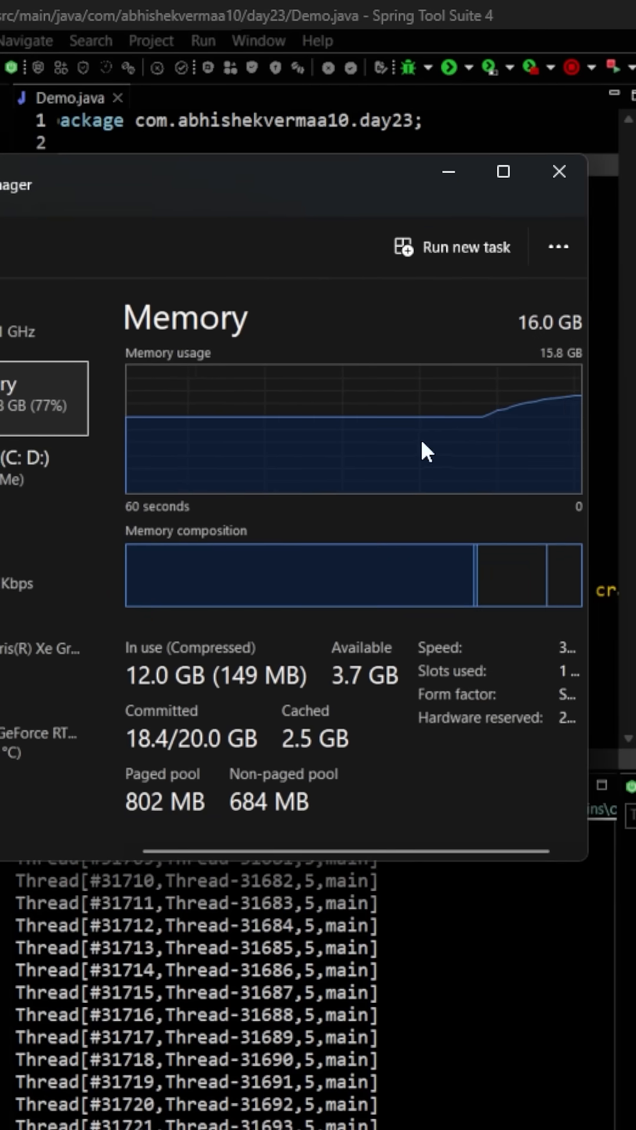
mouse_move(570, 415)
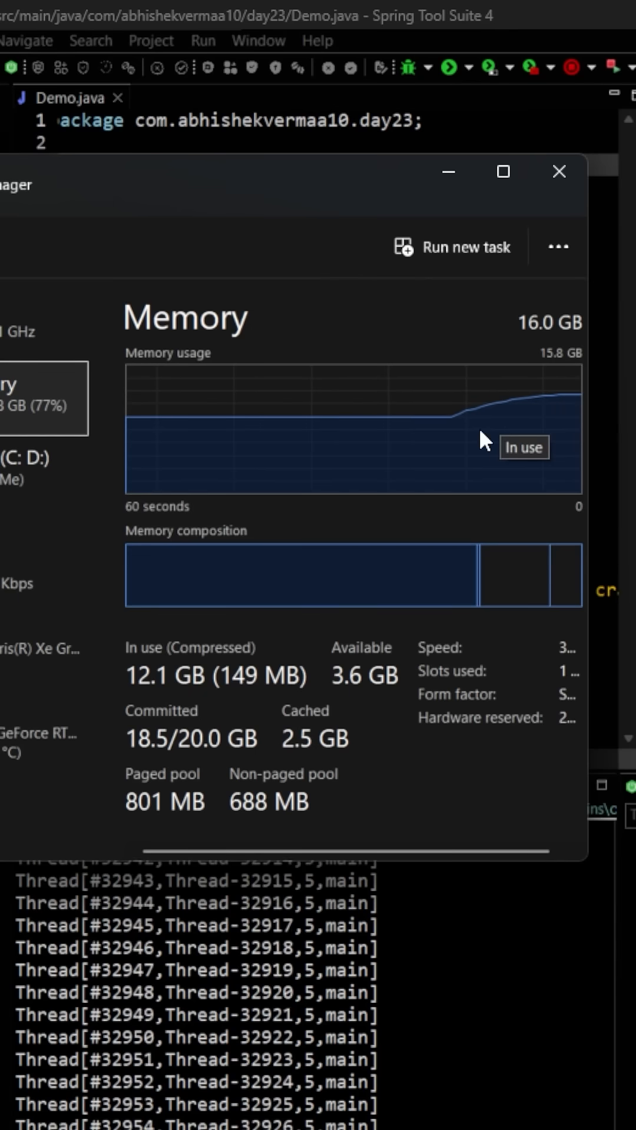
mouse_move(512, 411)
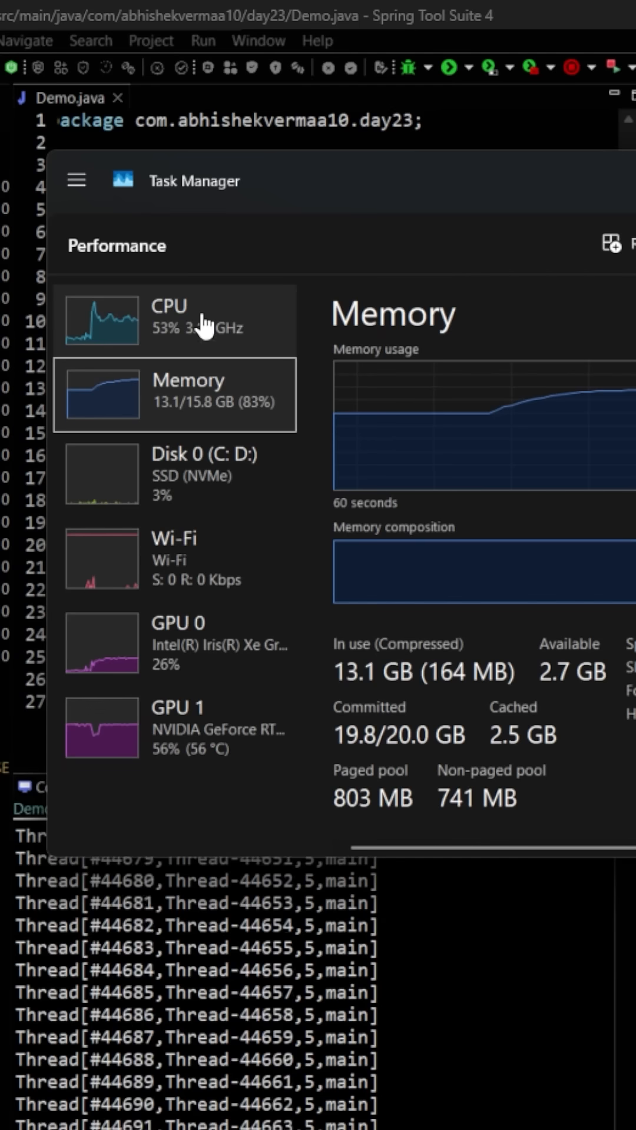
mouse_move(205, 332)
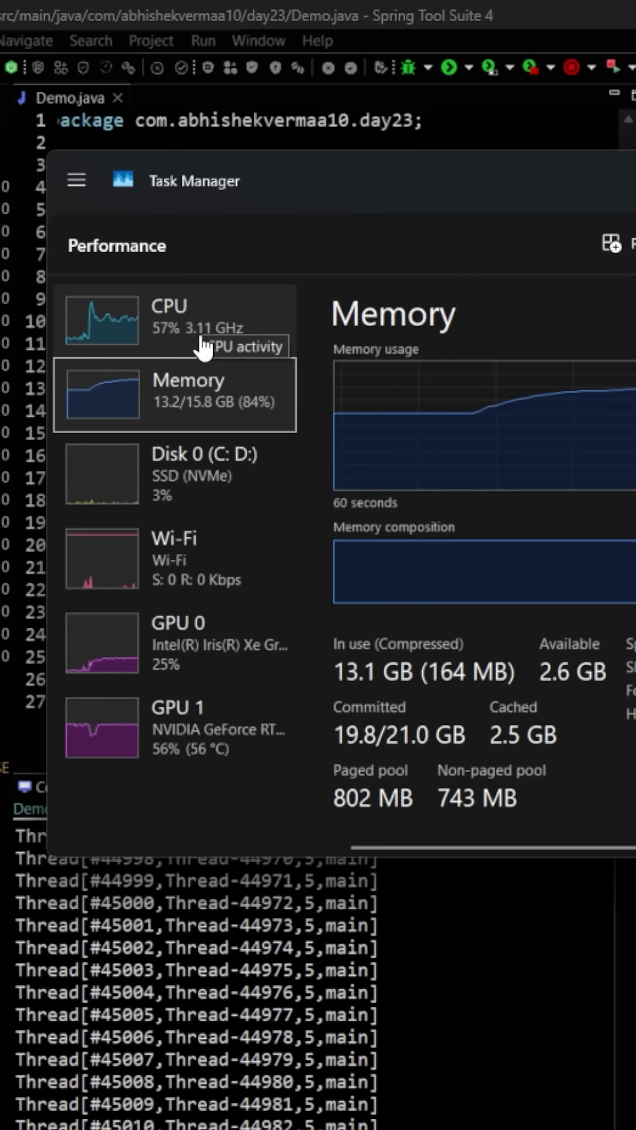